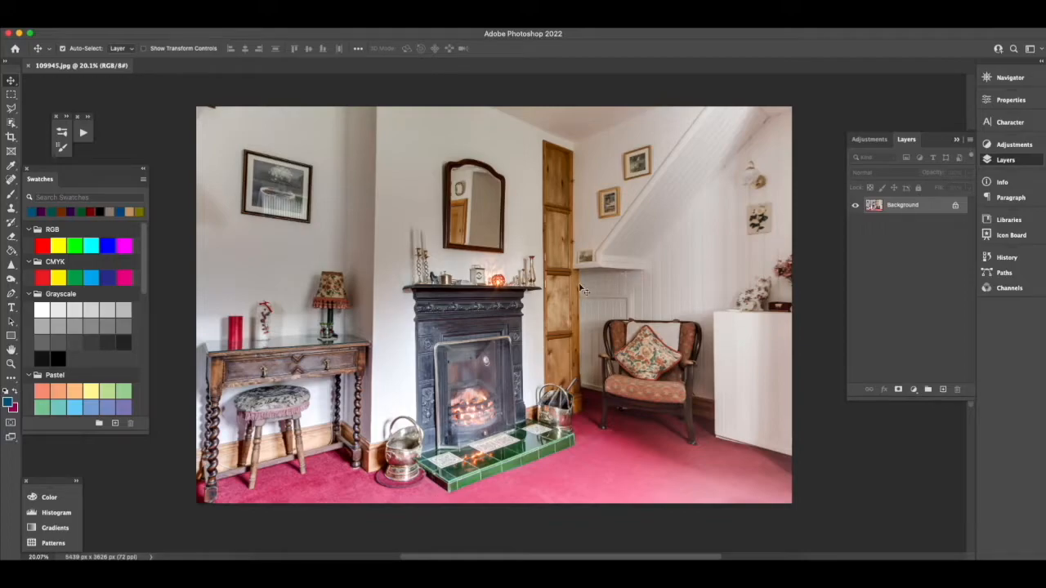
{"action": "mouse_move", "coordinate": [118, 291]}
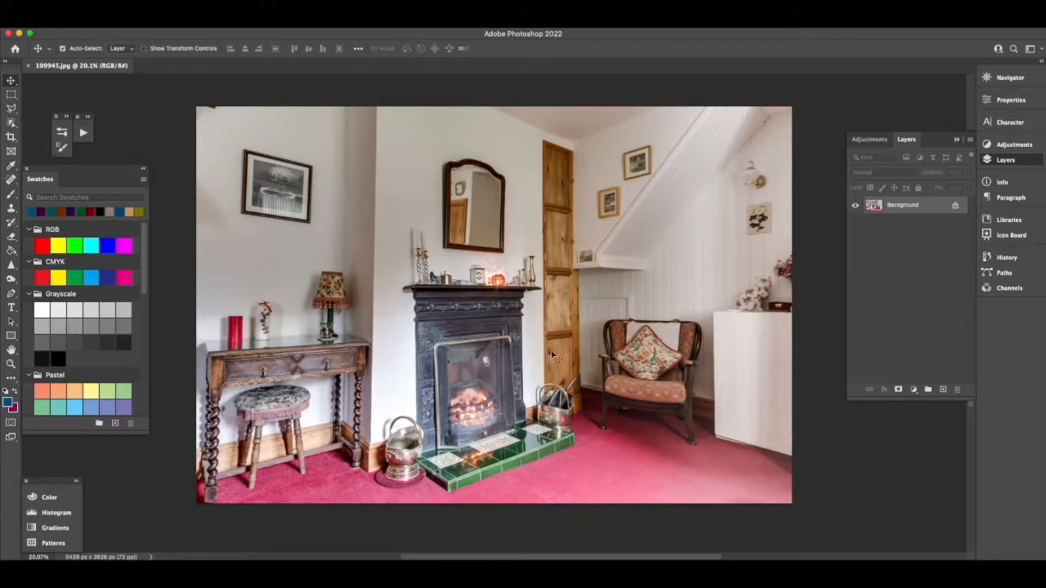
{"action": "mouse_move", "coordinate": [548, 335]}
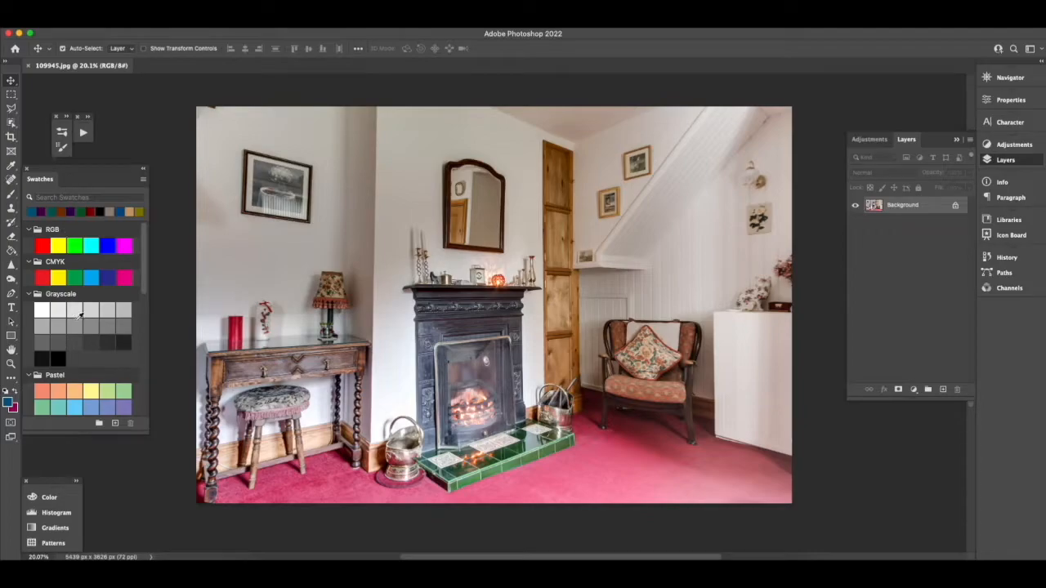
Step: Settle on the freehand selection tool after briefly trying the Paint Bucket and Move tools
{"action": "scroll", "scroll_direction": "down", "scroll_amount": 3}
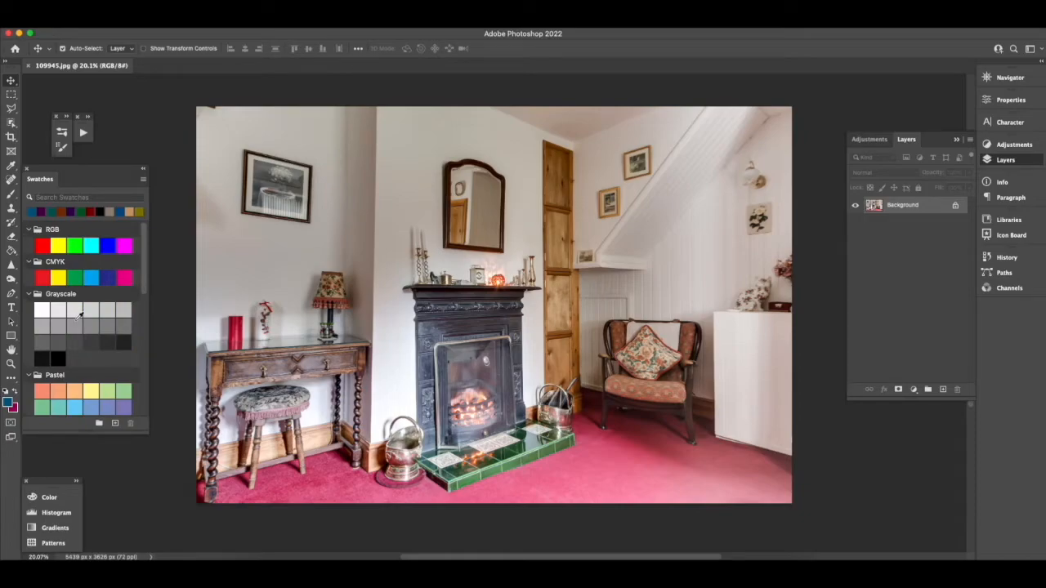
{"action": "left_click", "coordinate": [10, 252]}
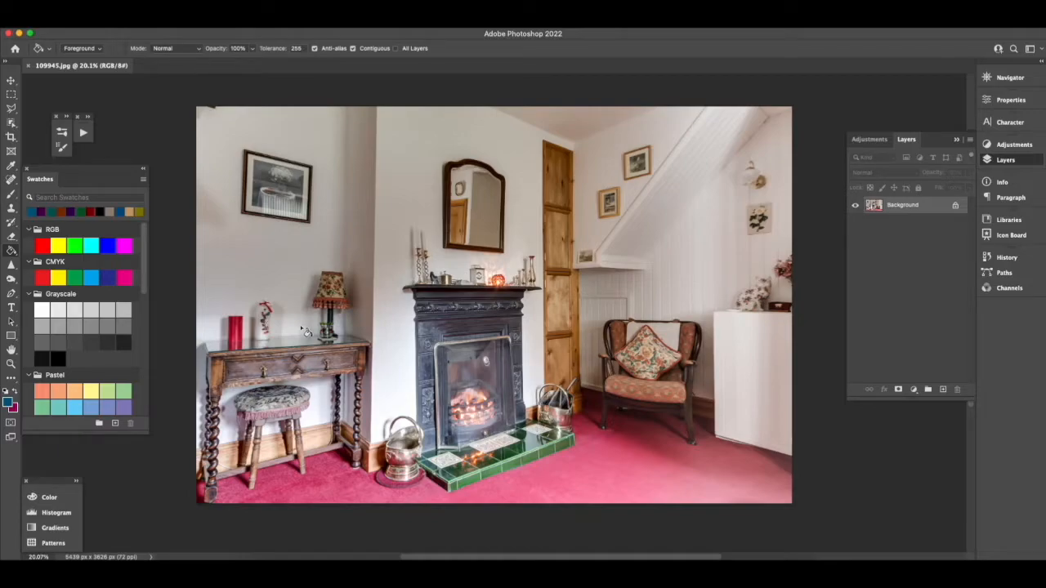
{"action": "left_click", "coordinate": [10, 80]}
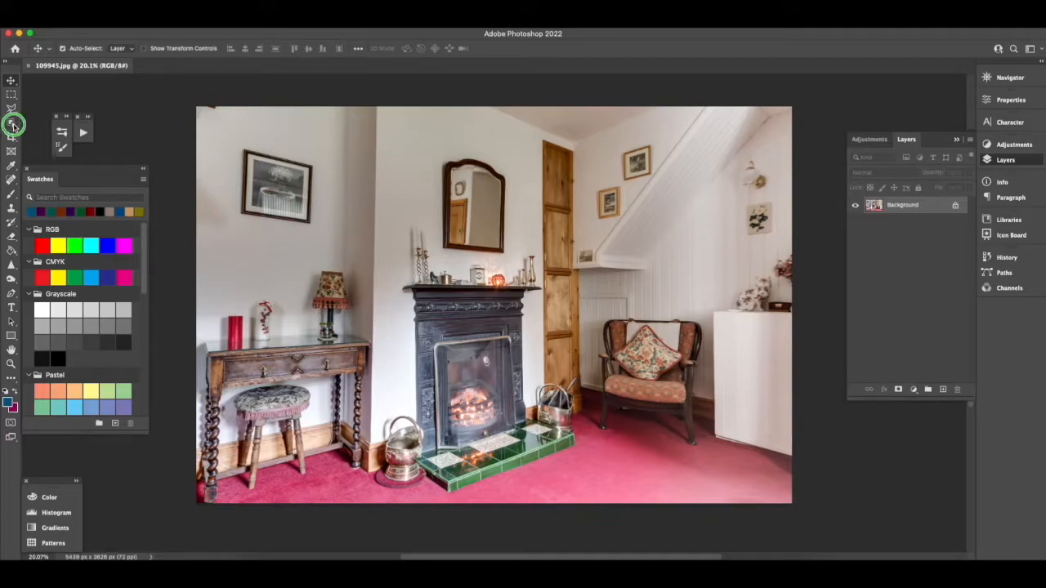
{"action": "left_click", "coordinate": [13, 126]}
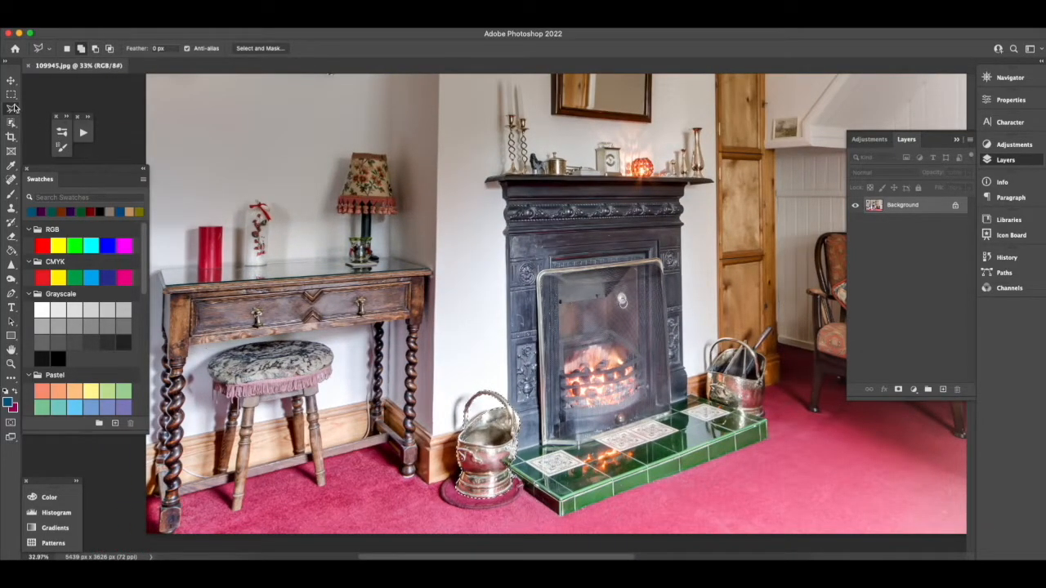
{"action": "mouse_move", "coordinate": [82, 49]}
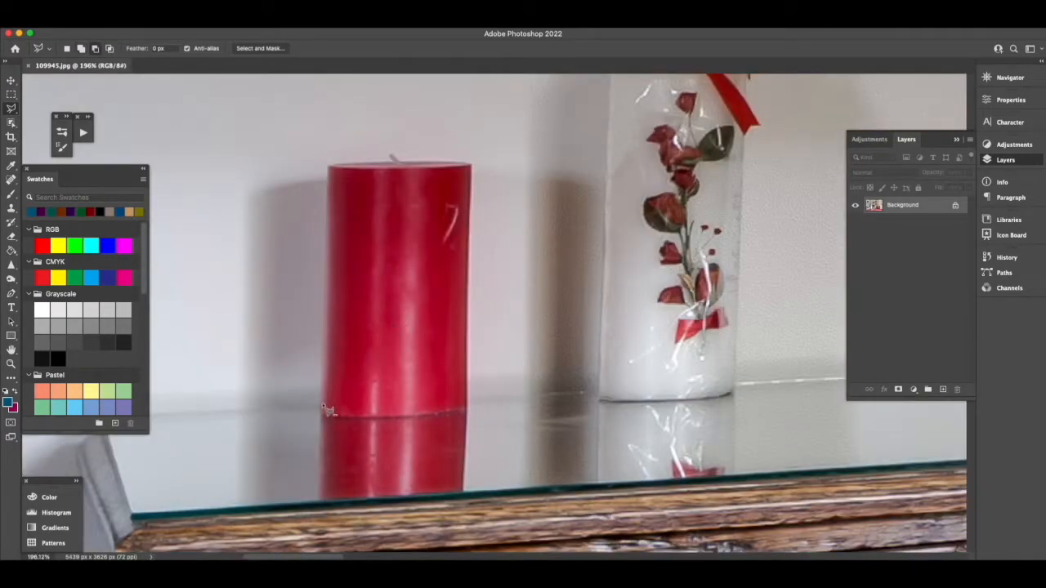
{"action": "mouse_move", "coordinate": [327, 418]}
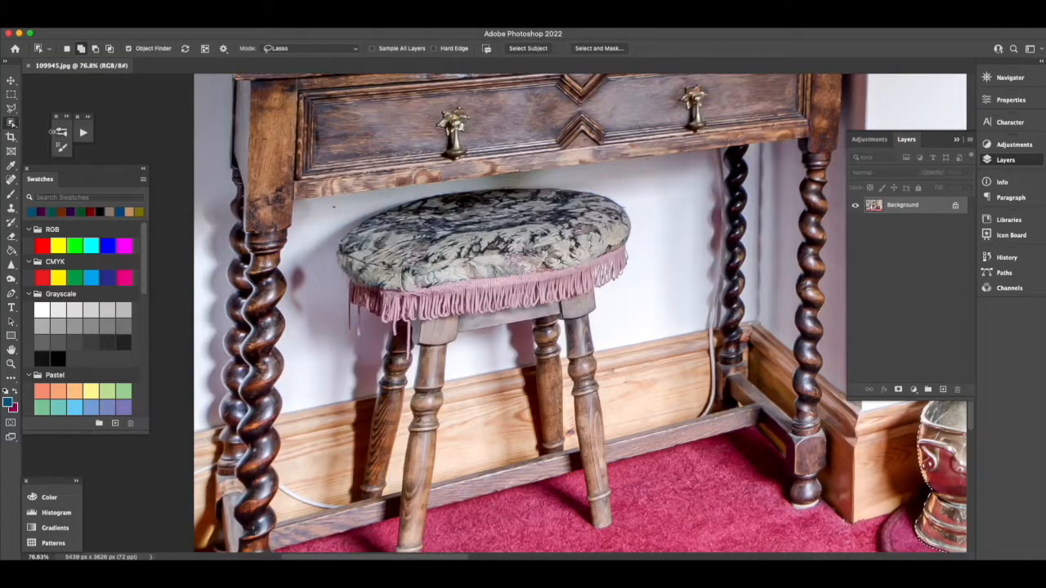
Step: Loop the Object Selection lasso around the footstool and its legs to select it
{"action": "left_click", "coordinate": [12, 123]}
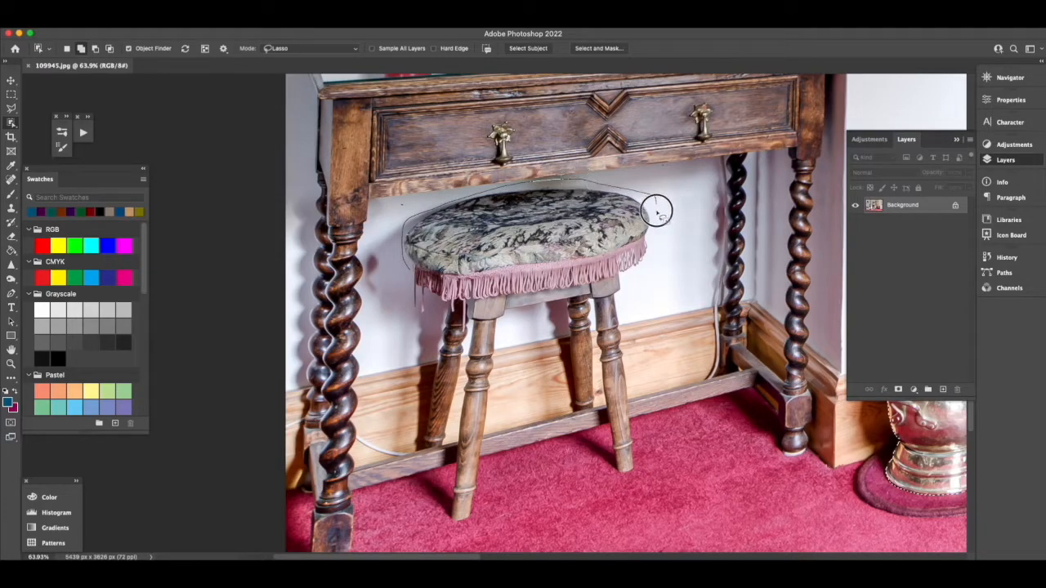
{"action": "left_click_drag", "start_coordinate": [657, 212], "coordinate": [630, 391]}
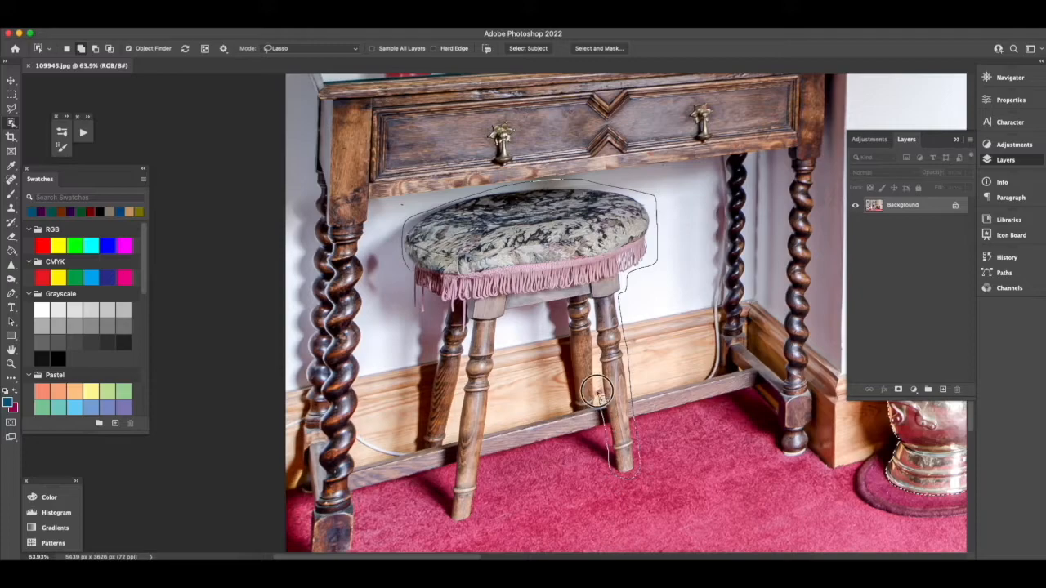
{"action": "mouse_move", "coordinate": [572, 405]}
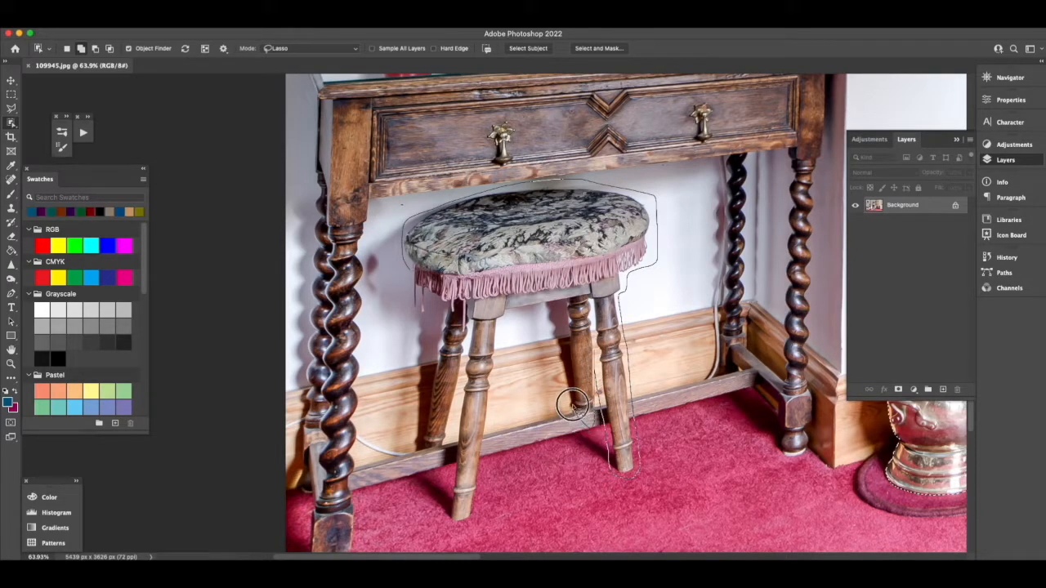
{"action": "left_click_drag", "start_coordinate": [572, 406], "coordinate": [504, 402]}
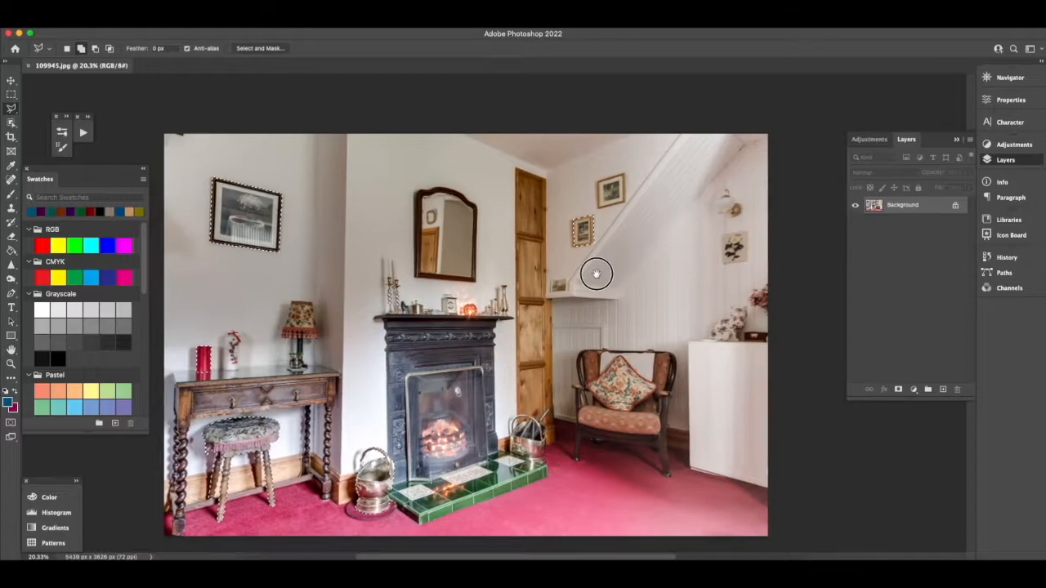
Step: Trace and close a polygonal outline around the floral picture on the right-hand wall
{"action": "left_click_drag", "start_coordinate": [597, 275], "coordinate": [559, 327]}
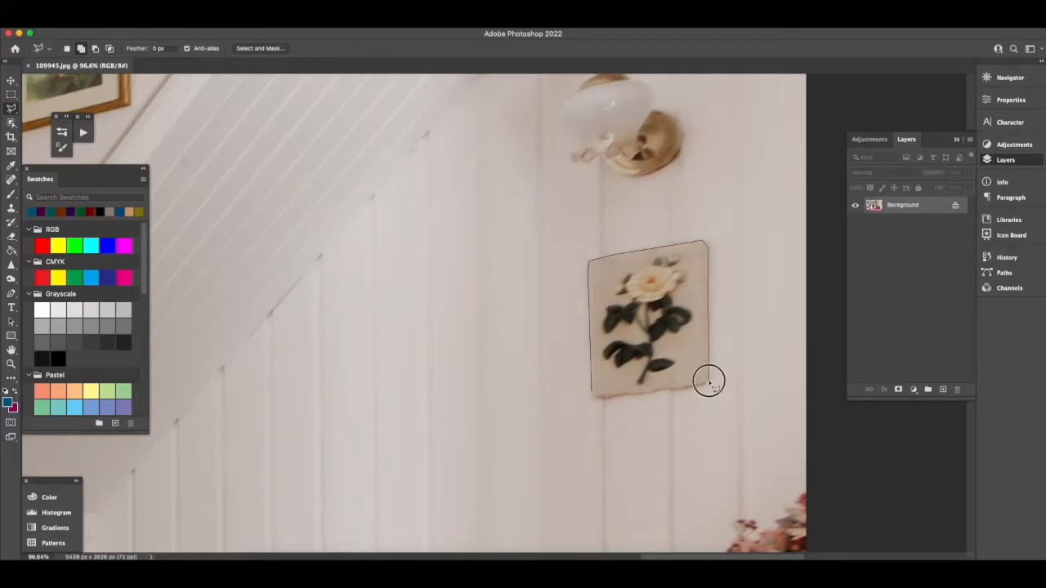
{"action": "left_click_drag", "start_coordinate": [709, 383], "coordinate": [608, 409]}
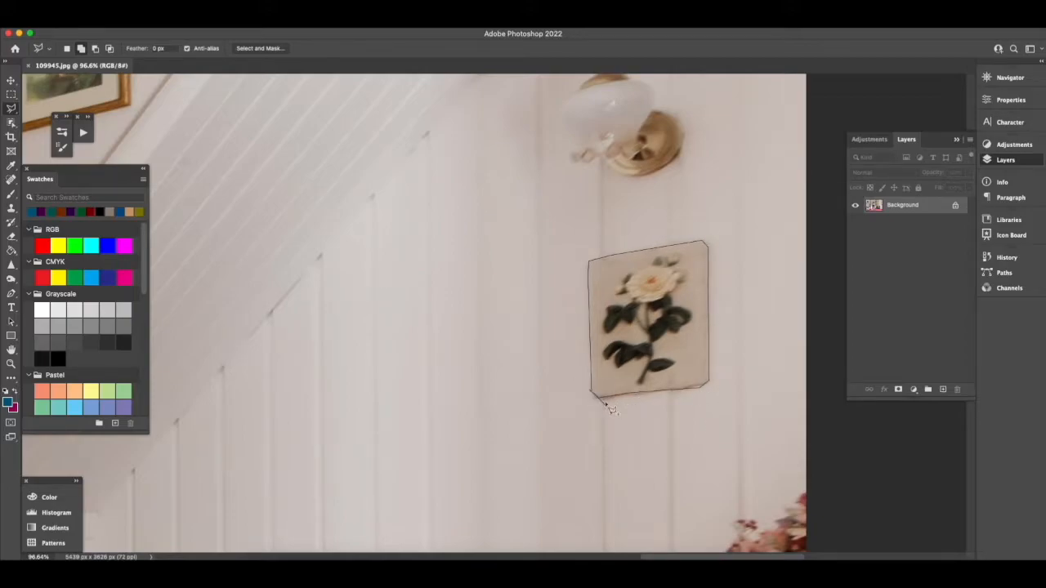
{"action": "left_click", "coordinate": [608, 400]}
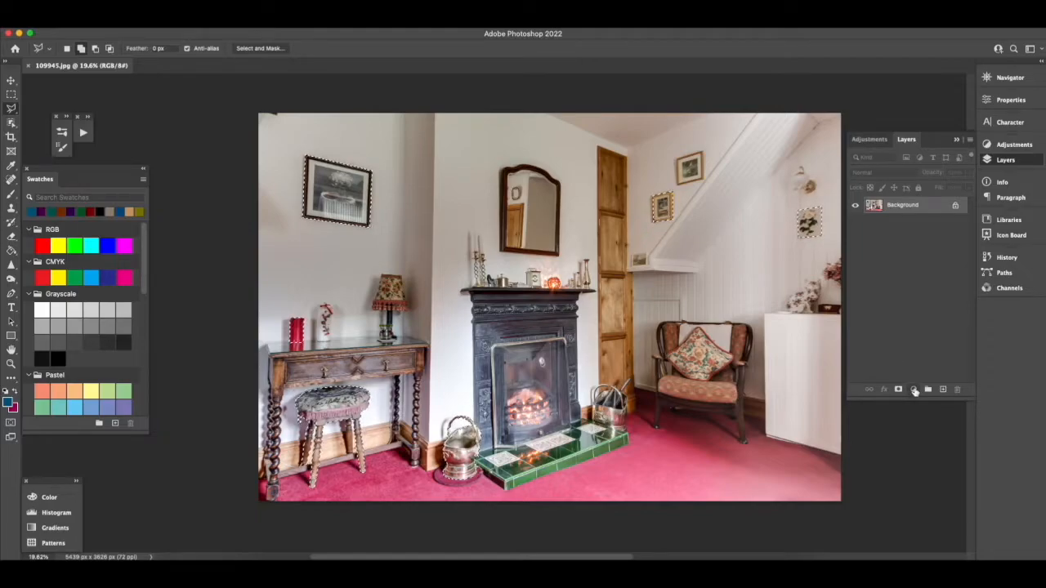
Step: Start a Solid Color fill layer from the adjustments list, then back out of it
{"action": "left_click", "coordinate": [916, 389]}
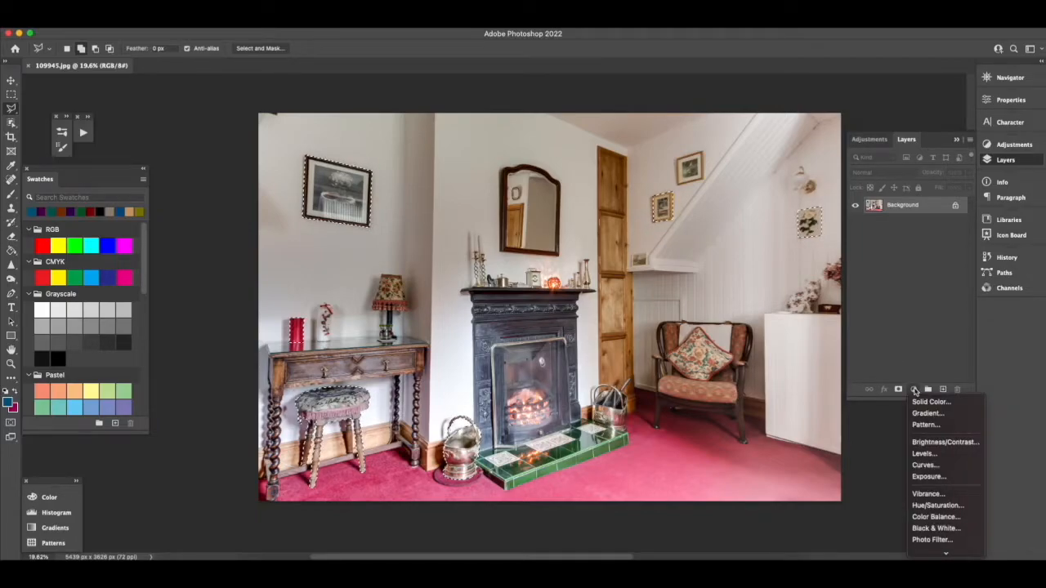
{"action": "left_click", "coordinate": [931, 402]}
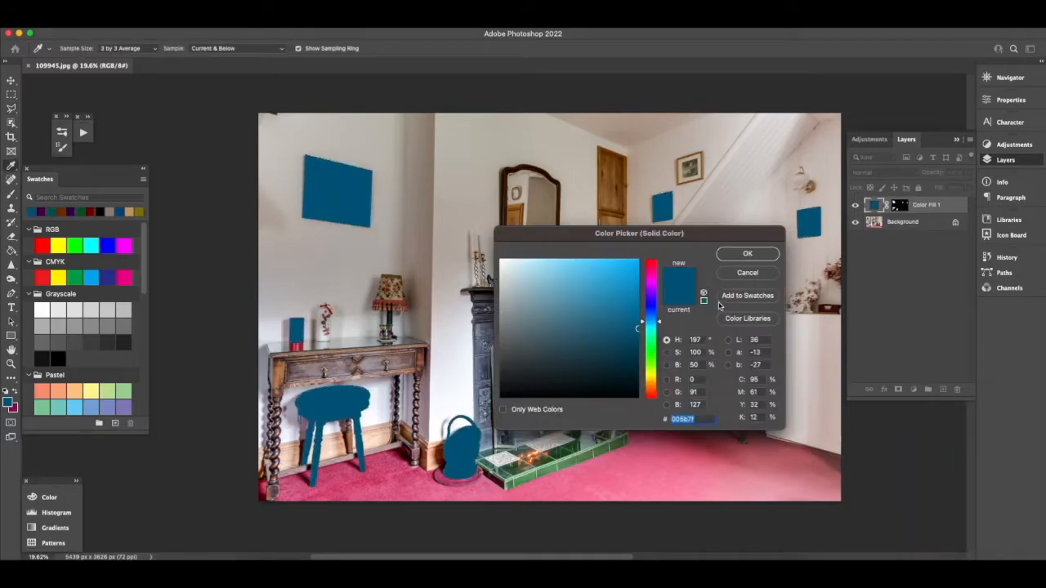
{"action": "left_click", "coordinate": [547, 360]}
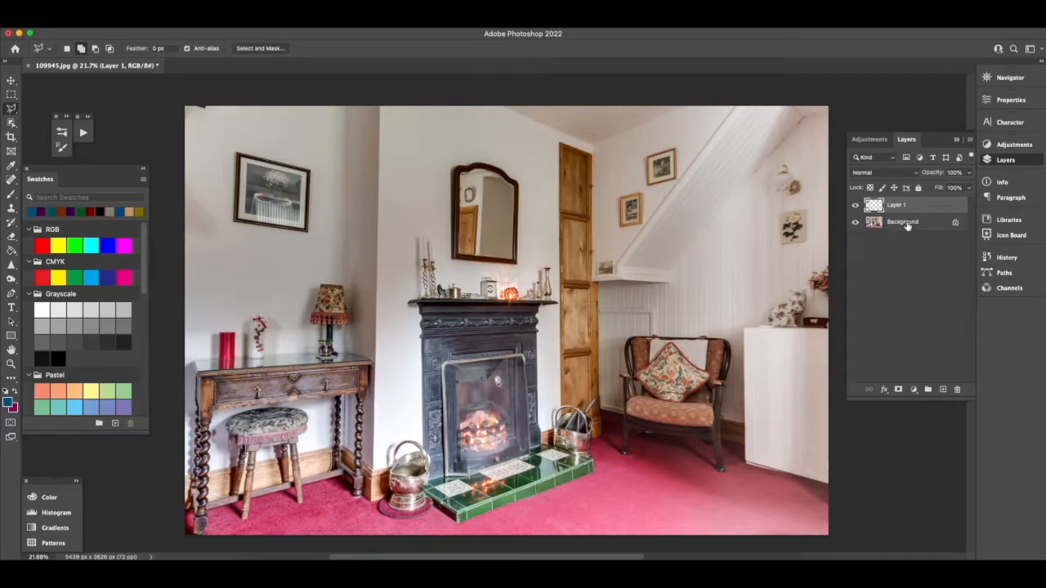
Step: Add a black Solid Color fill above the Background photo, then return to Layer 1 with the Paint Bucket
{"action": "left_click", "coordinate": [902, 222]}
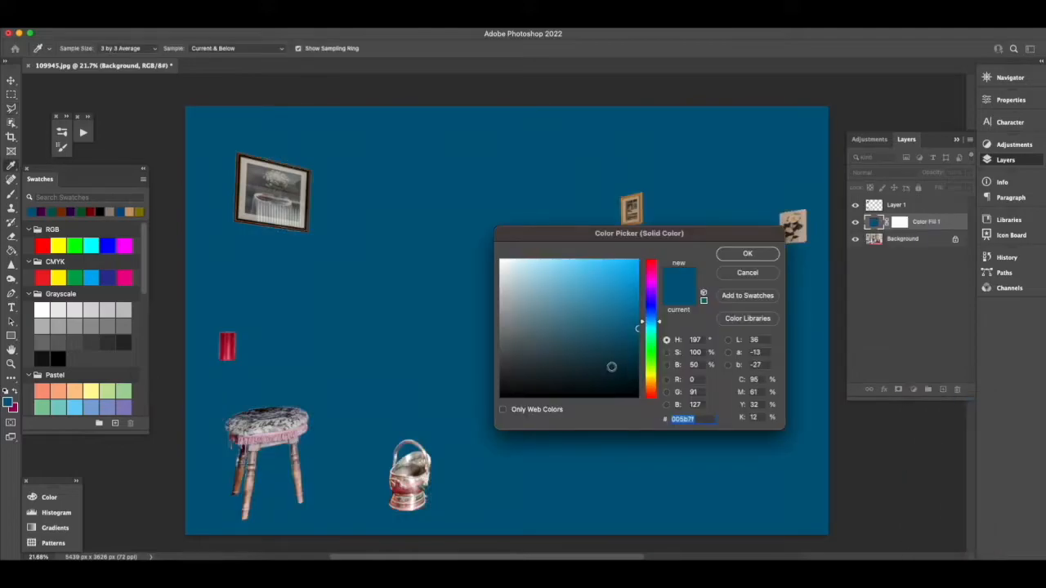
{"action": "left_click", "coordinate": [747, 254]}
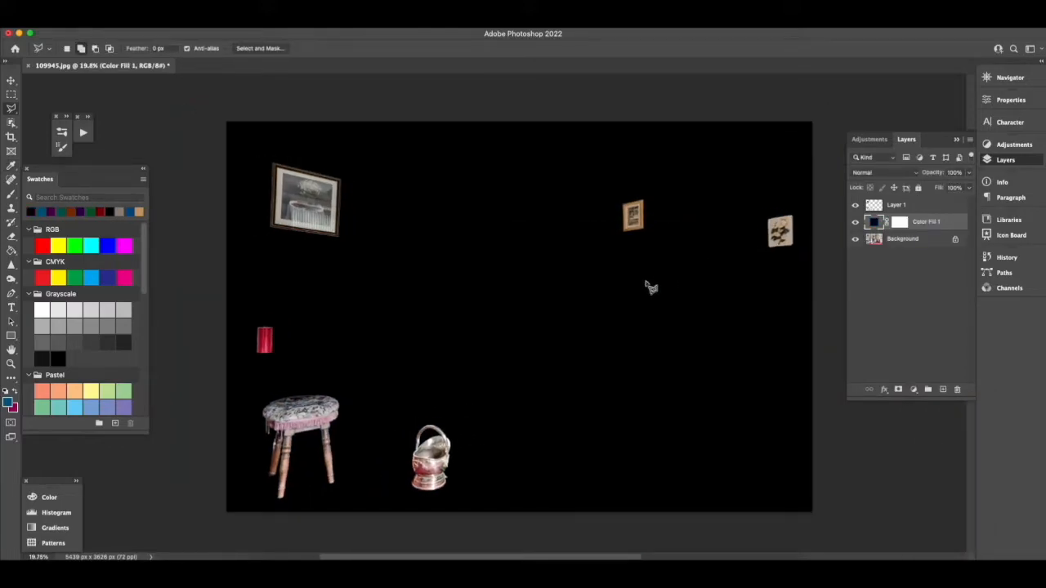
{"action": "mouse_move", "coordinate": [521, 278]}
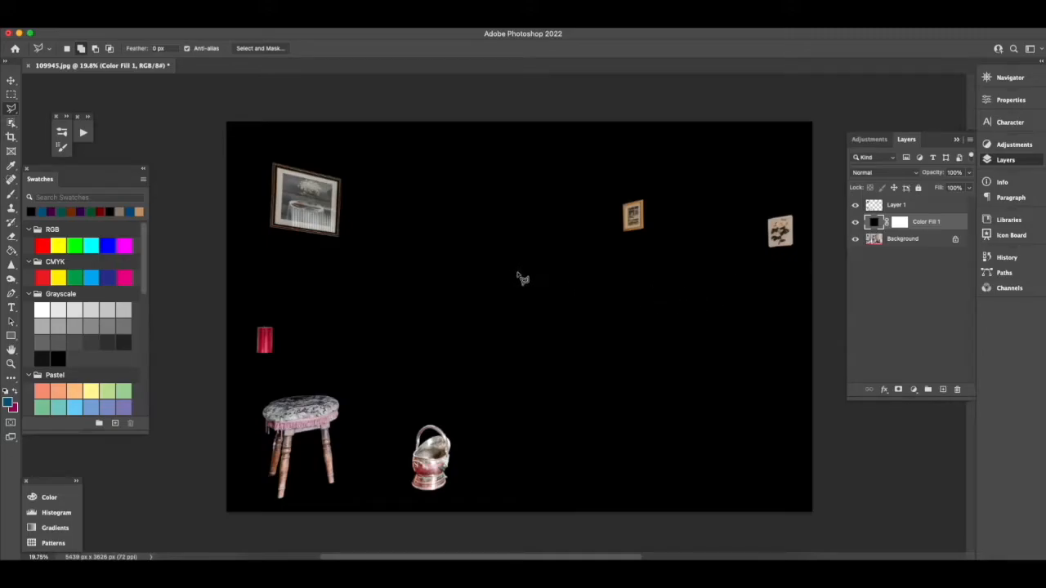
{"action": "left_click", "coordinate": [896, 205]}
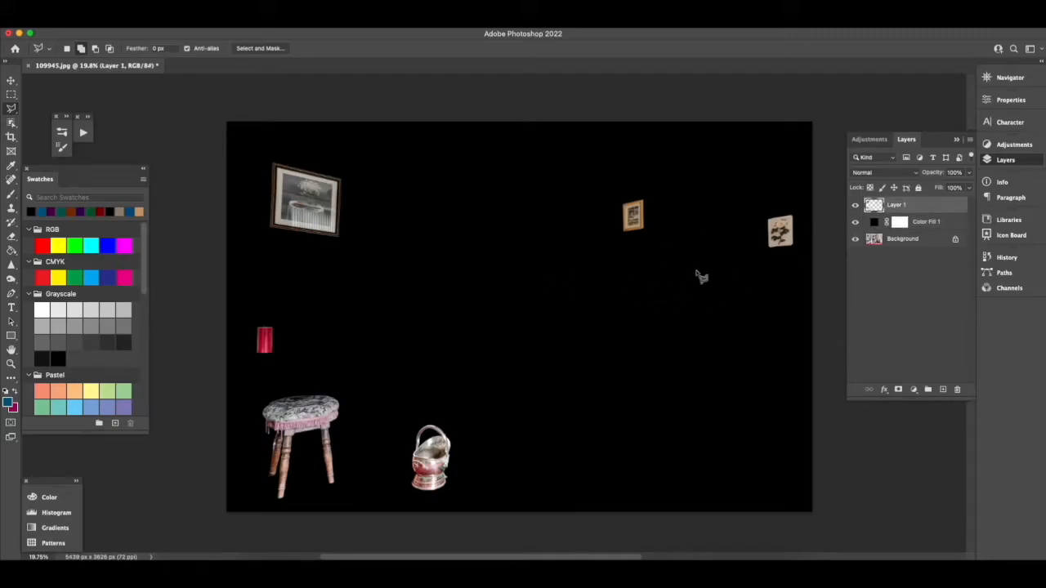
{"action": "mouse_move", "coordinate": [317, 302]}
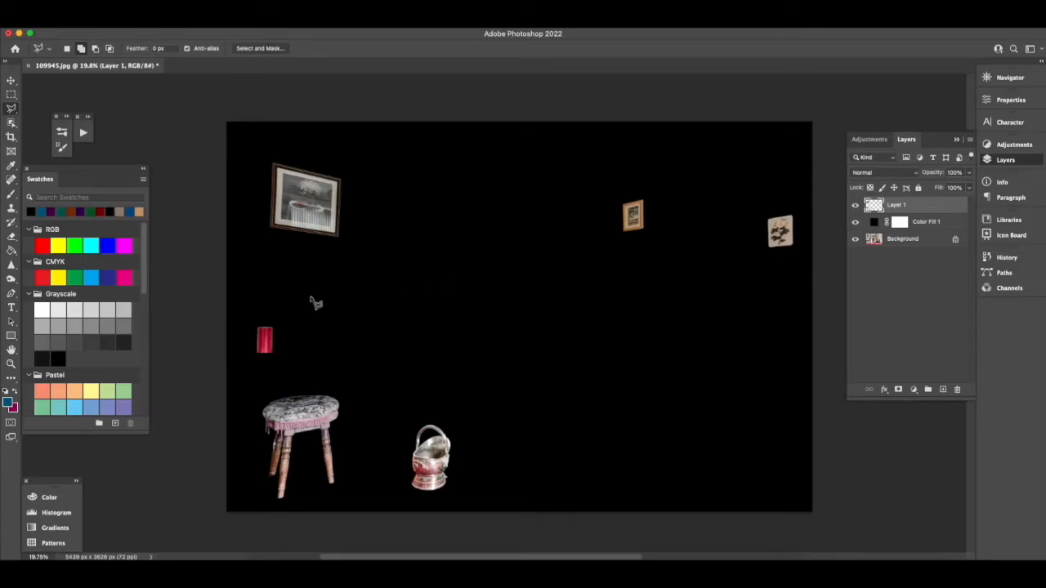
{"action": "left_click", "coordinate": [12, 255]}
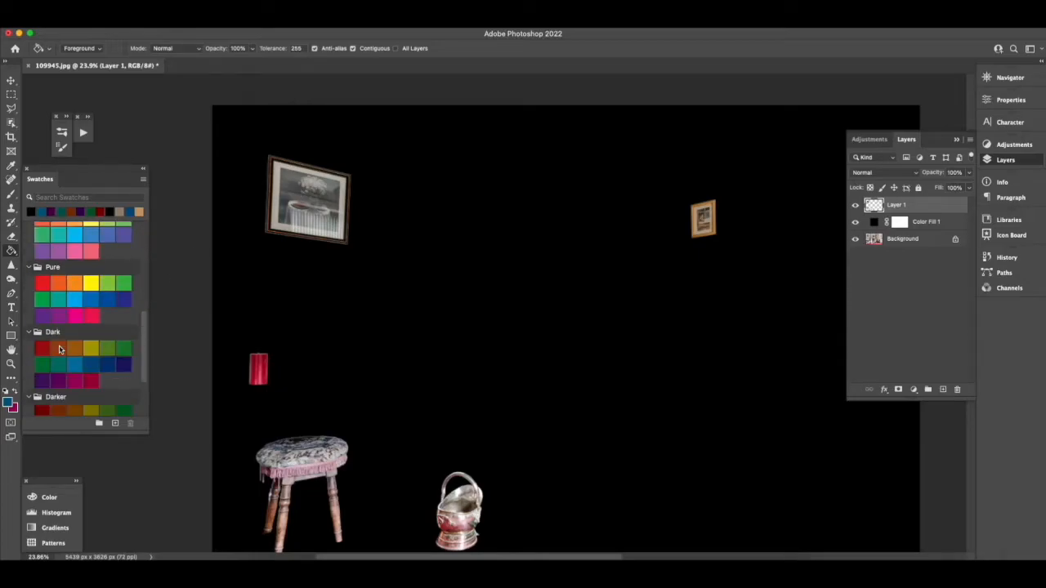
Step: Pick the red swatch to fill the first cut-out object
{"action": "left_click", "coordinate": [43, 348]}
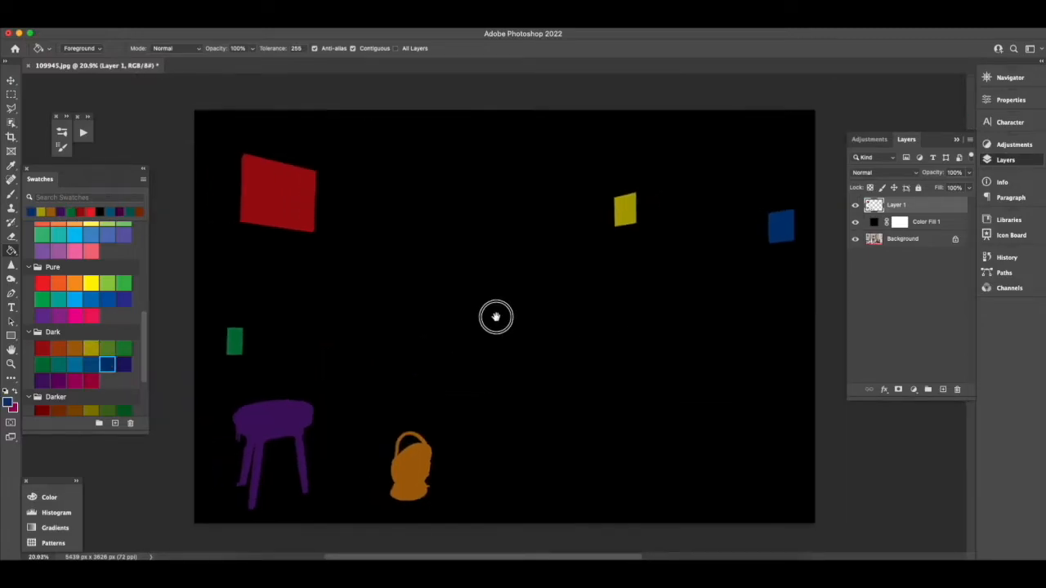
{"action": "mouse_move", "coordinate": [523, 374]}
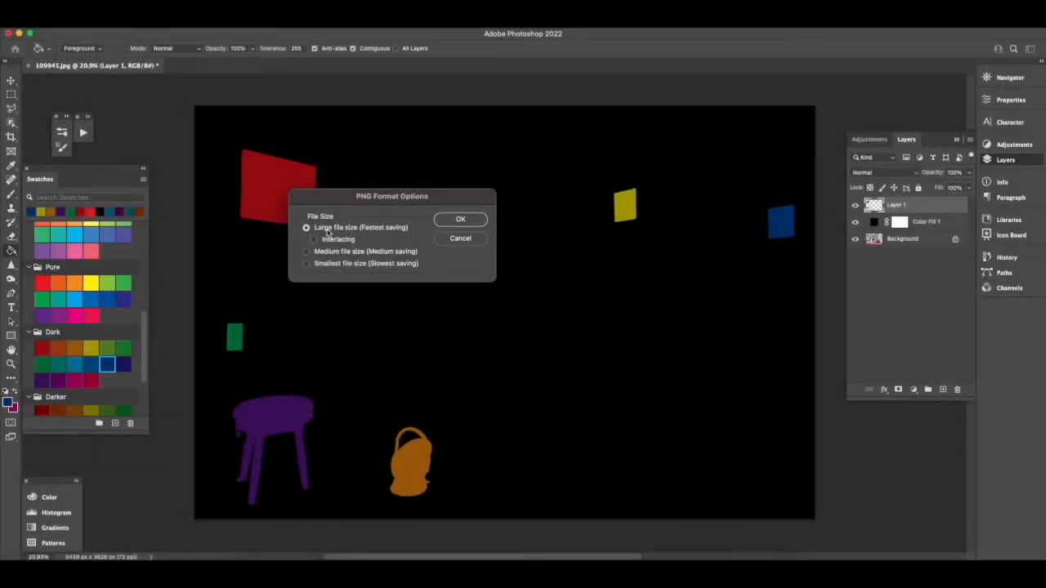
{"action": "mouse_move", "coordinate": [412, 230]}
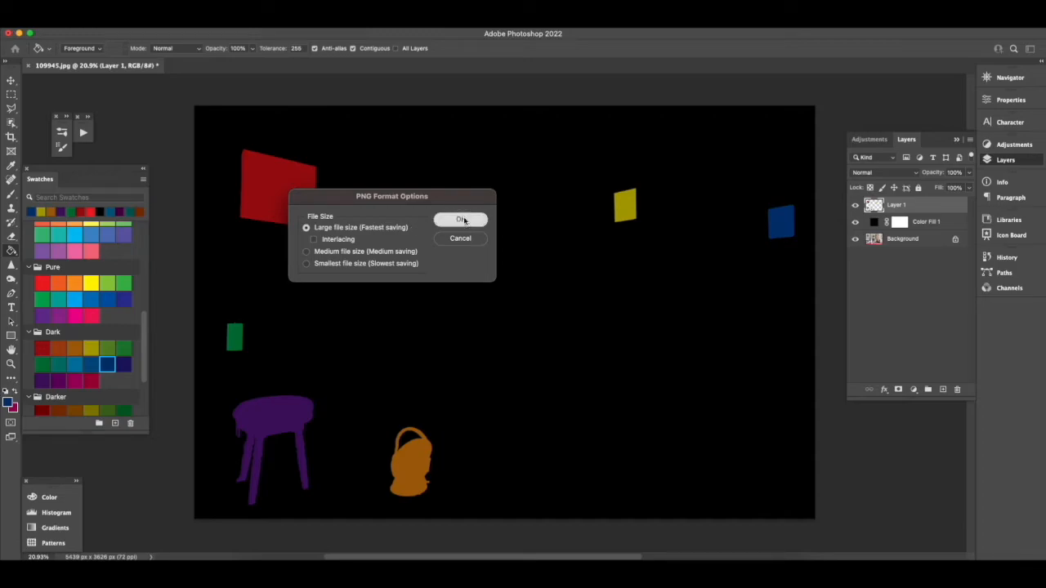
Step: Confirm the PNG Format Options to finish saving the mask as PNG
{"action": "left_click", "coordinate": [461, 219]}
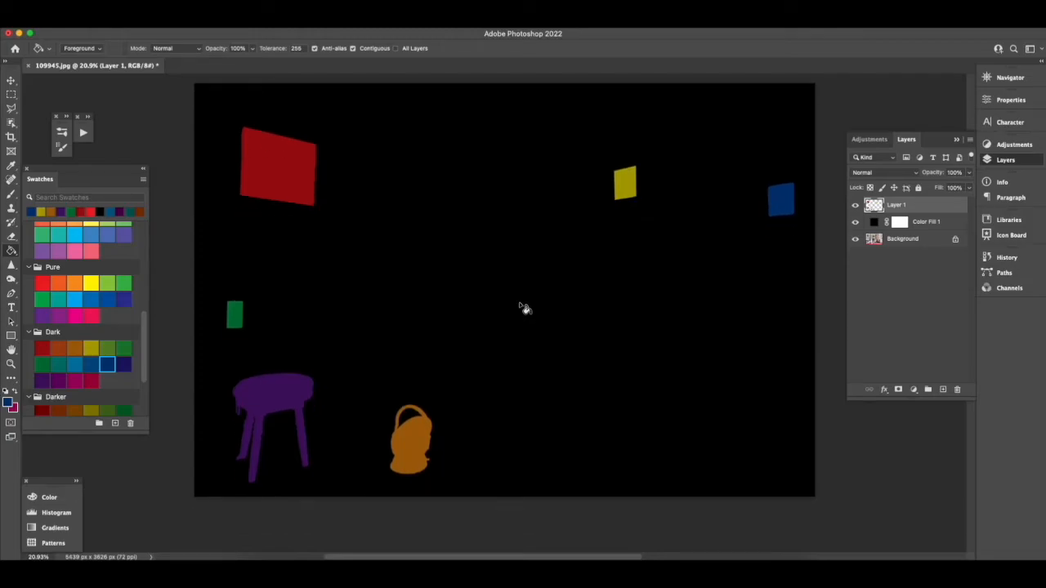
{"action": "mouse_move", "coordinate": [529, 357]}
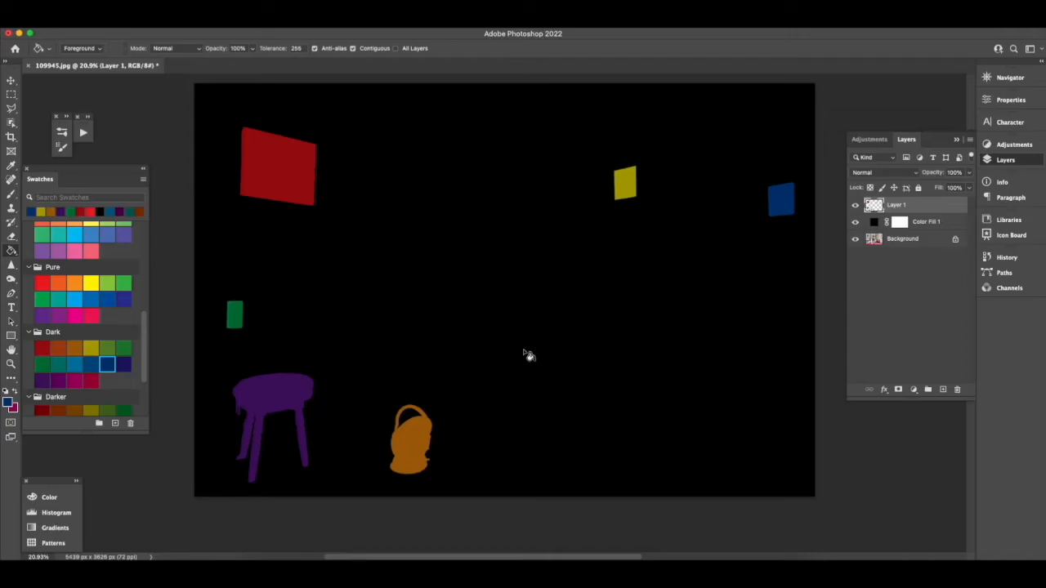
{"action": "mouse_move", "coordinate": [531, 373]}
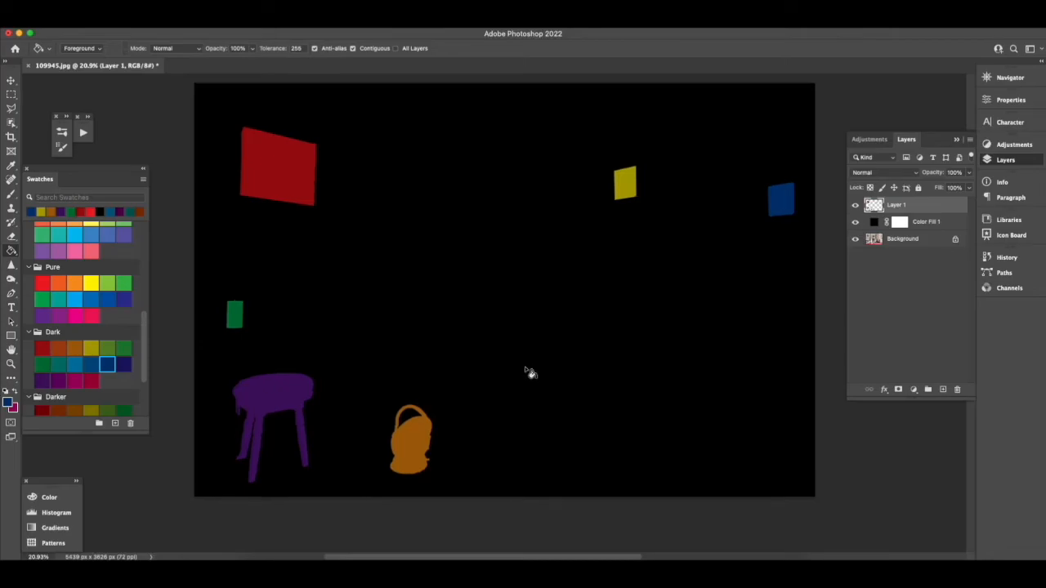